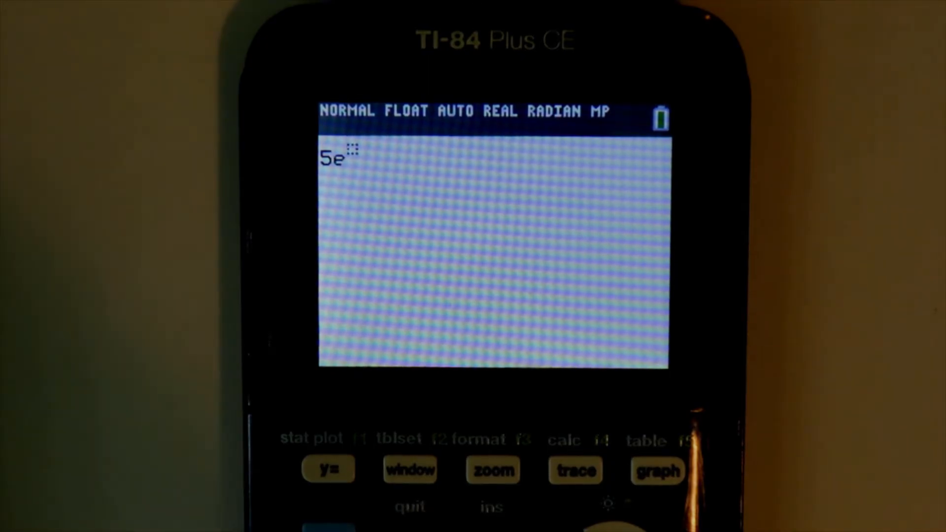
# Evaluate 5e raised to 4, getting 'Invalid exponent in number', and dismiss the error.
pyautogui.press('enter')
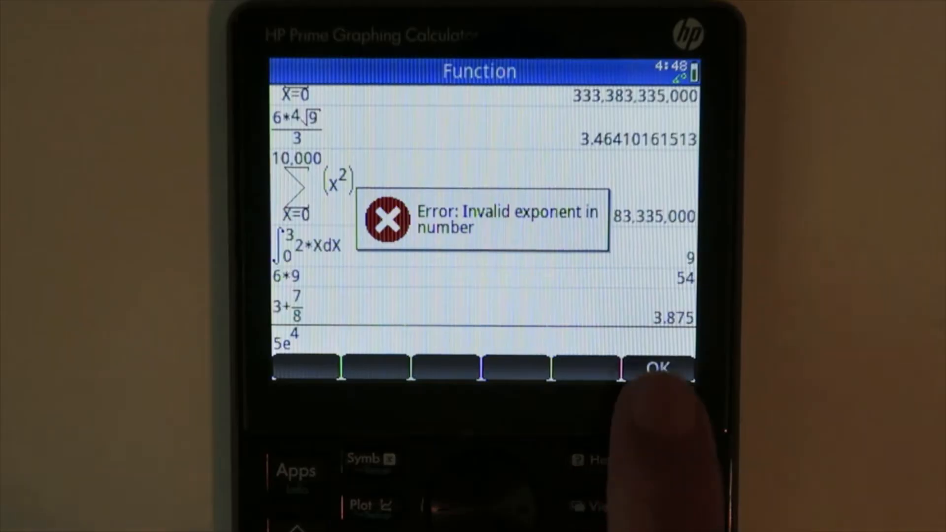
pyautogui.click(659, 366)
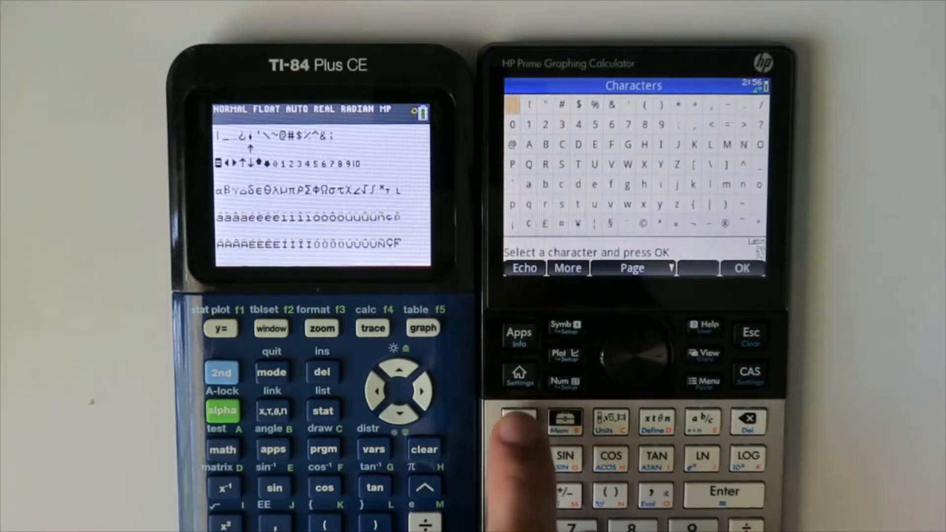
# Insert a character from the Chars palette and scroll the TRIANGLE command help syntax.
pyautogui.click(668, 268)
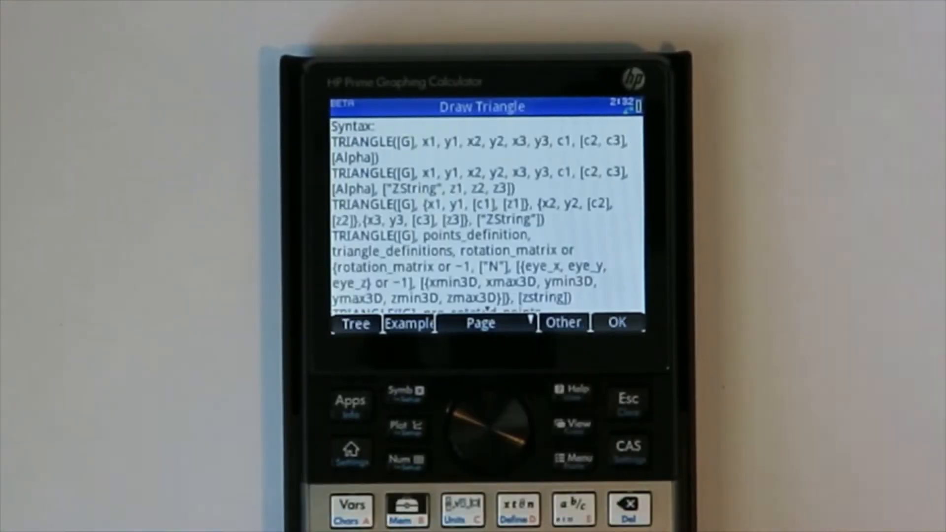
pyautogui.scroll(-3)
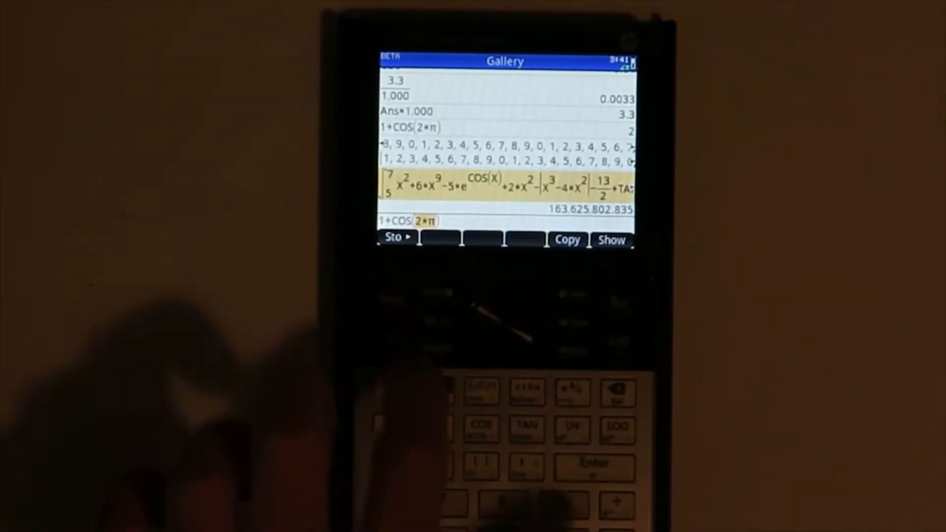
# Reuse an earlier history entry to evaluate 1+COS(2*π), then start the acos/asin calculation.
pyautogui.click(611, 240)
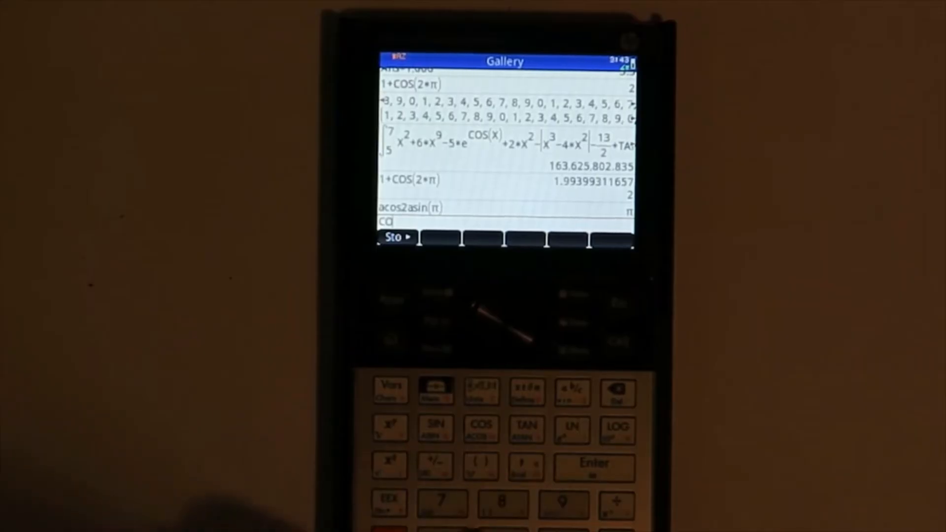
pyautogui.click(480, 429)
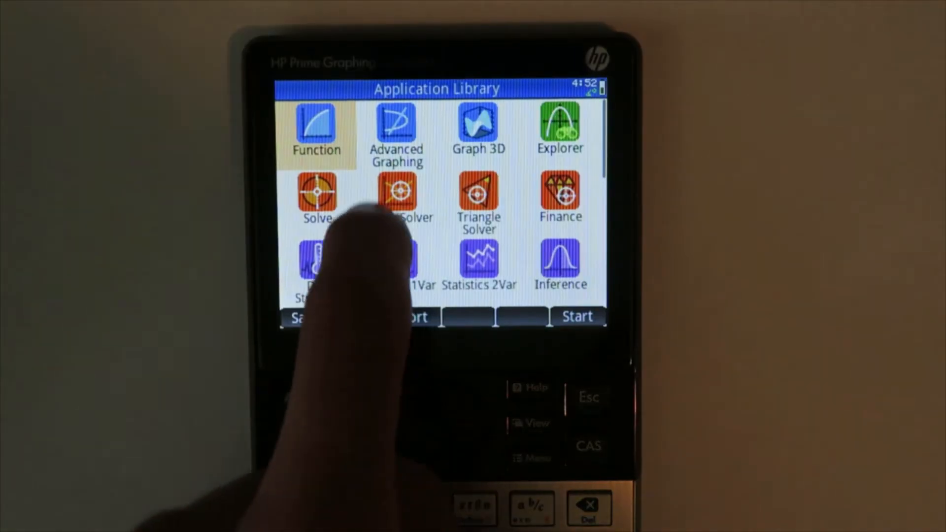
# Browse the Geometry command list, expanding the Point category and its construction commands.
pyautogui.scroll(-3)
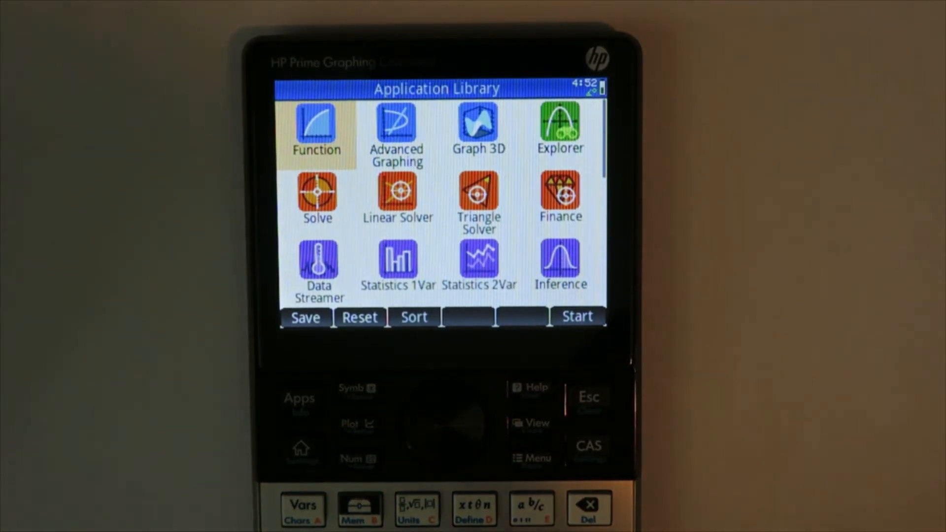
pyautogui.scroll(-3)
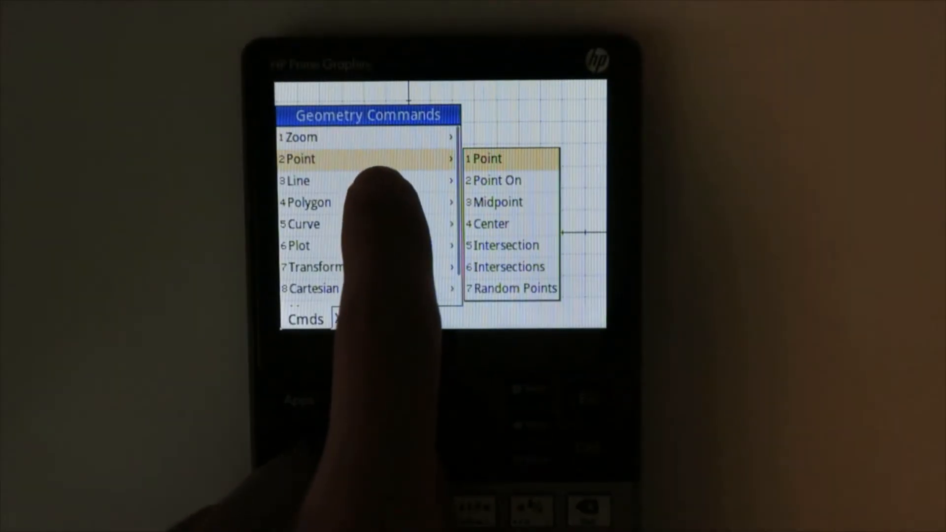
pyautogui.click(300, 246)
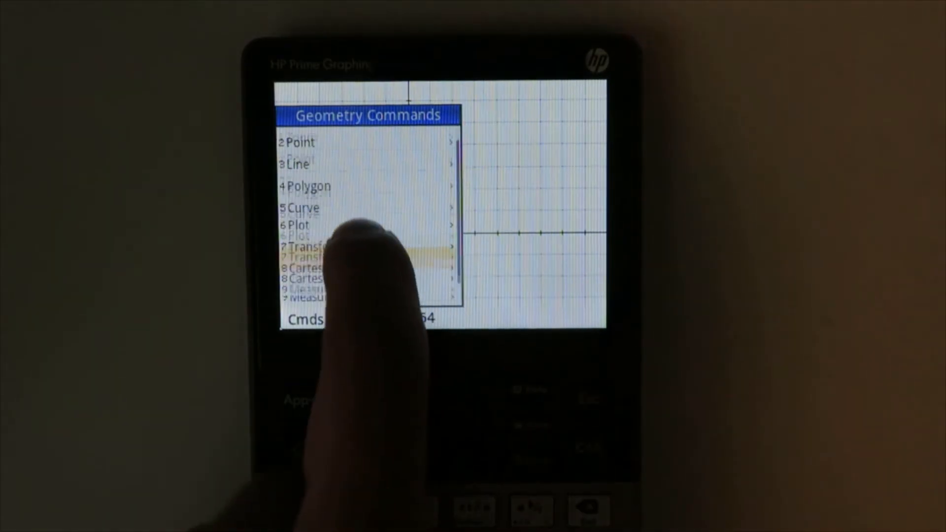
pyautogui.click(313, 273)
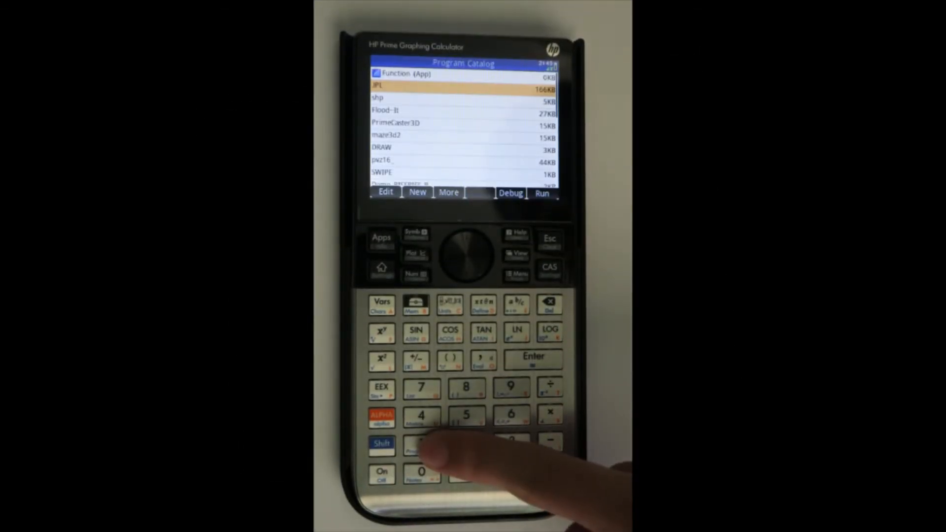
# Select a program in the Program Catalog list of IPL, Flood-It, PrimeCaster3D and DRAW.
pyautogui.click(541, 193)
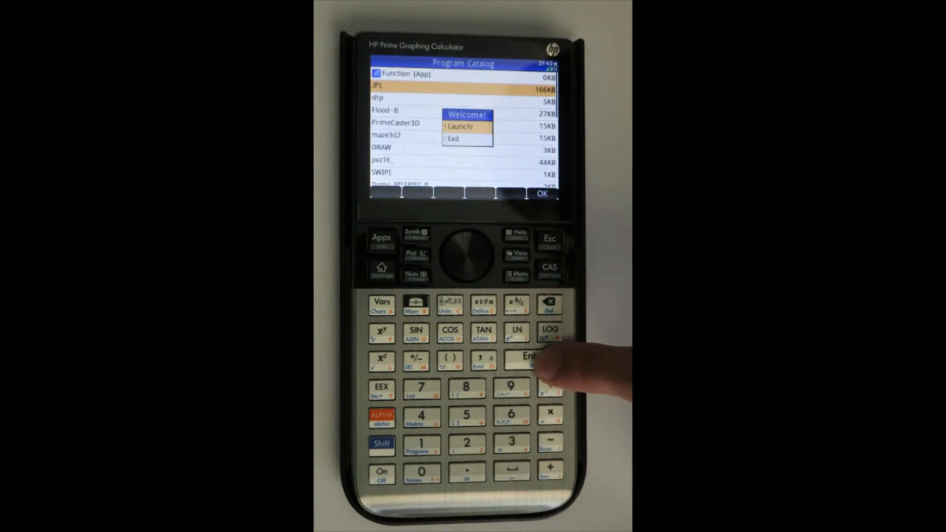
# Launch the JPL program from its Welcome! prompt.
pyautogui.click(532, 356)
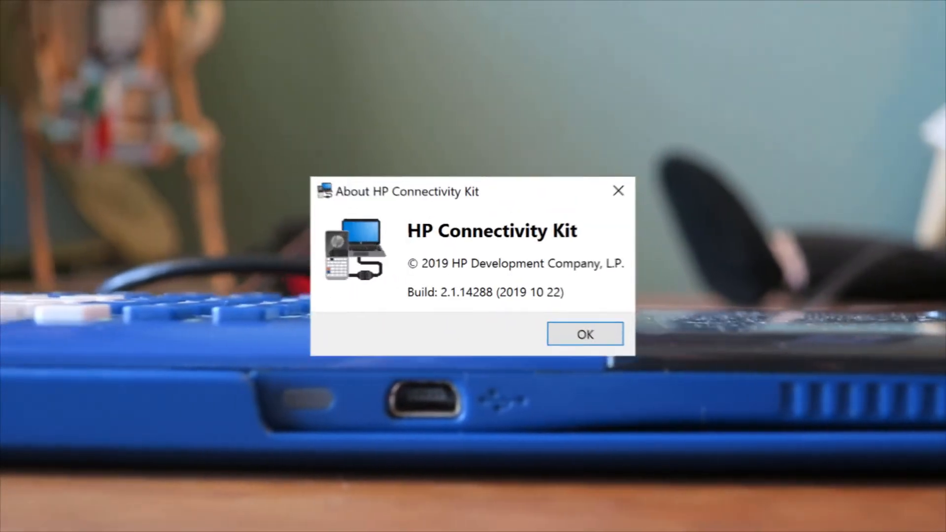
# Dismiss About, expand the Emulator's Application Library and Prgm folder, and load WIN7.hpprgm.
pyautogui.click(584, 334)
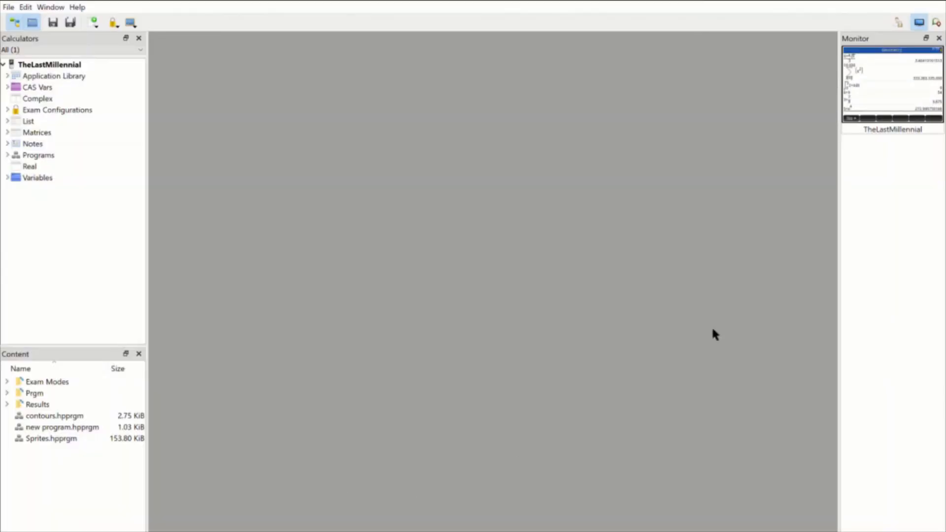
pyautogui.moveTo(886, 161)
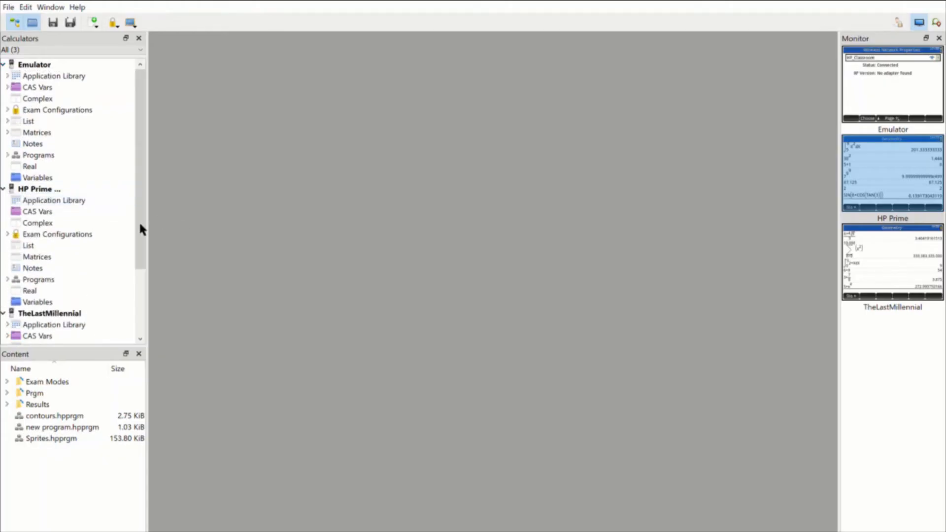
pyautogui.click(7, 76)
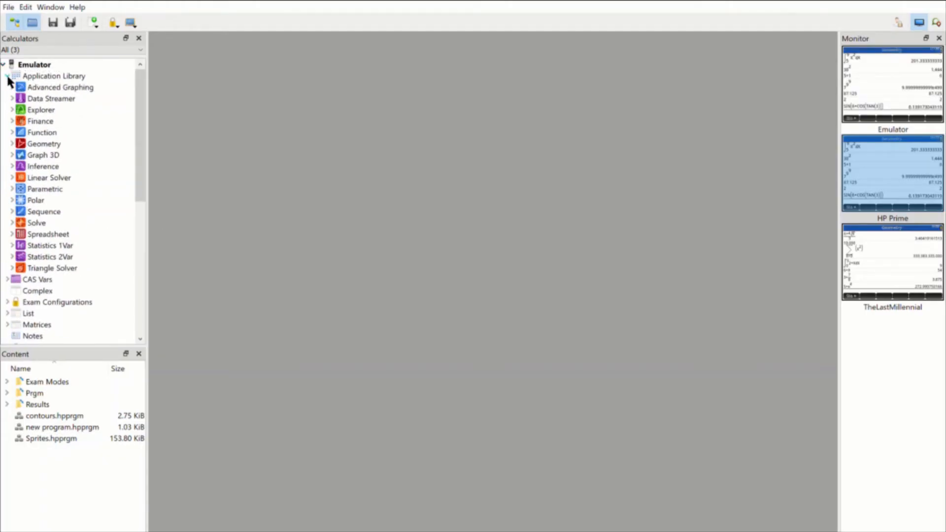
pyautogui.scroll(-3)
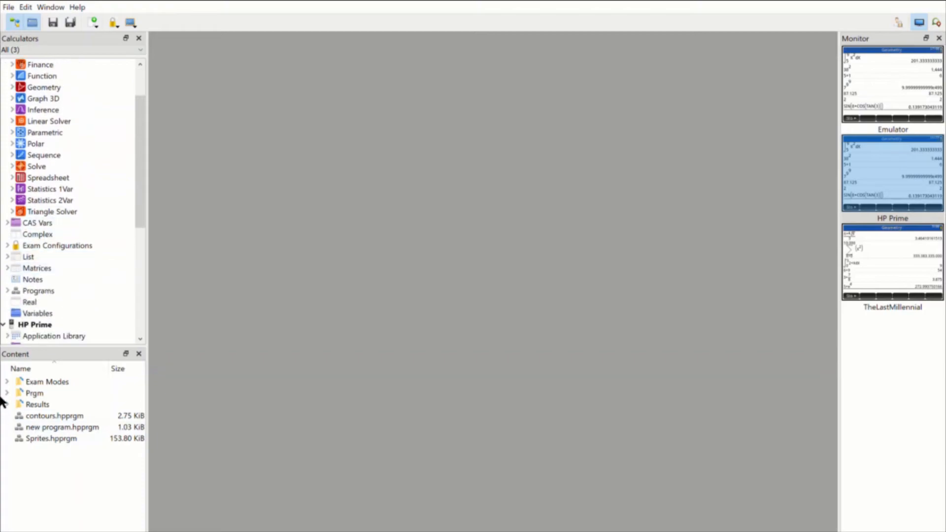
pyautogui.moveTo(7, 386)
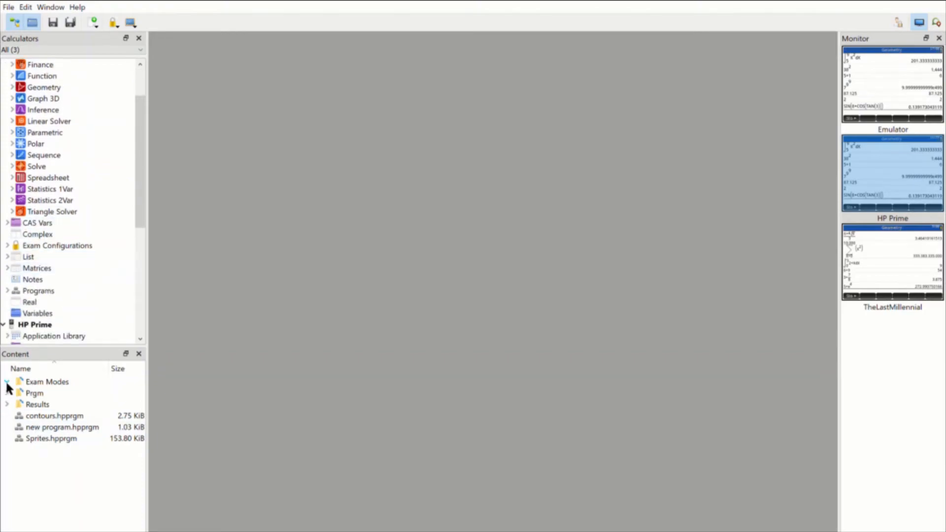
pyautogui.click(6, 393)
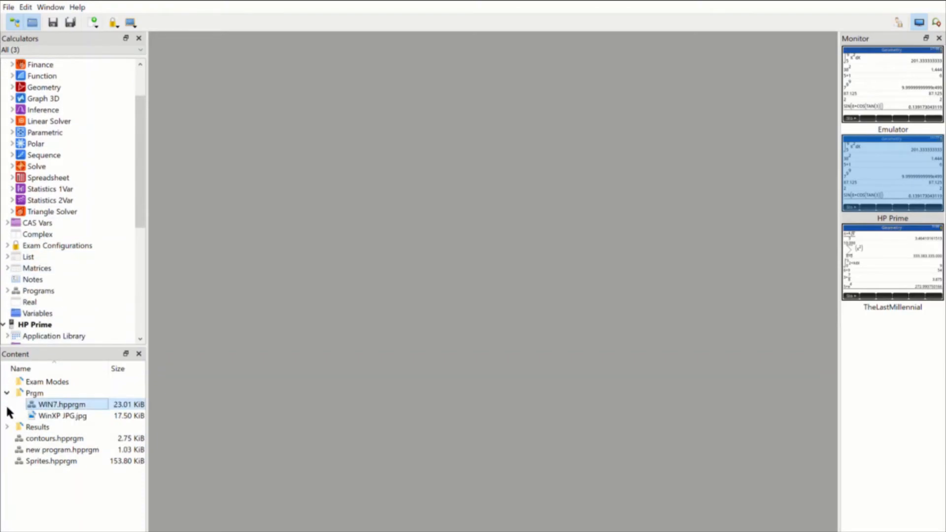
pyautogui.doubleClick(60, 405)
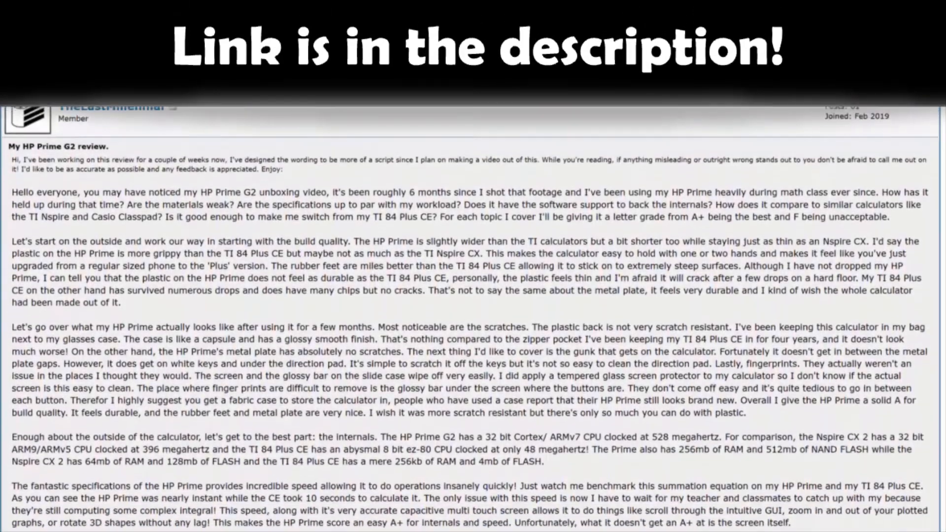
# Scroll down through the 'My HP Prime G2 review' forum post.
pyautogui.scroll(-3)
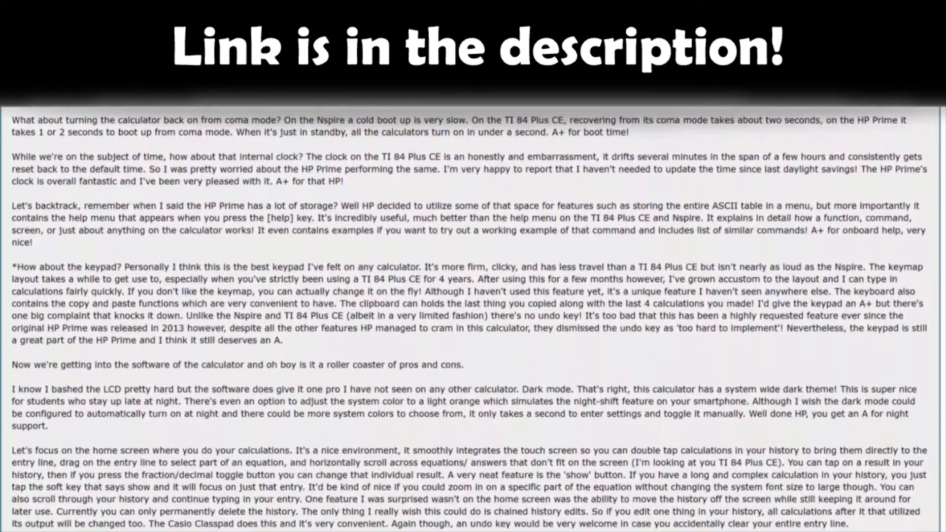